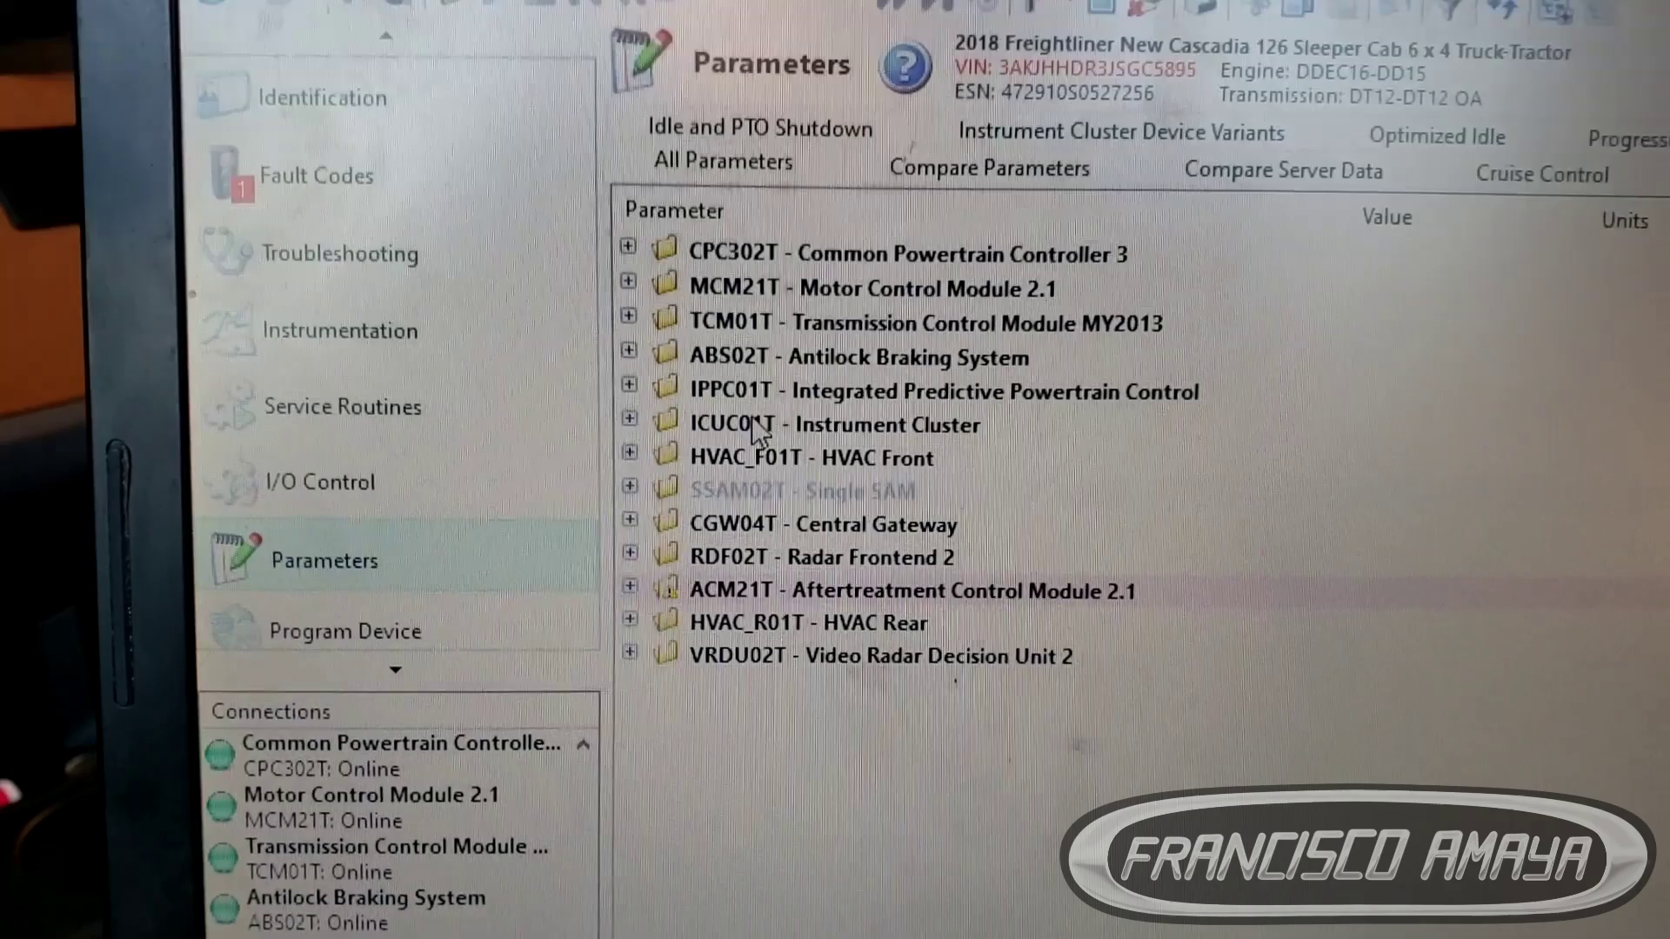
Select the ICUC01T Instrument Cluster module and expand its PID parameter groups
{"action": "left_click", "coordinate": [837, 424]}
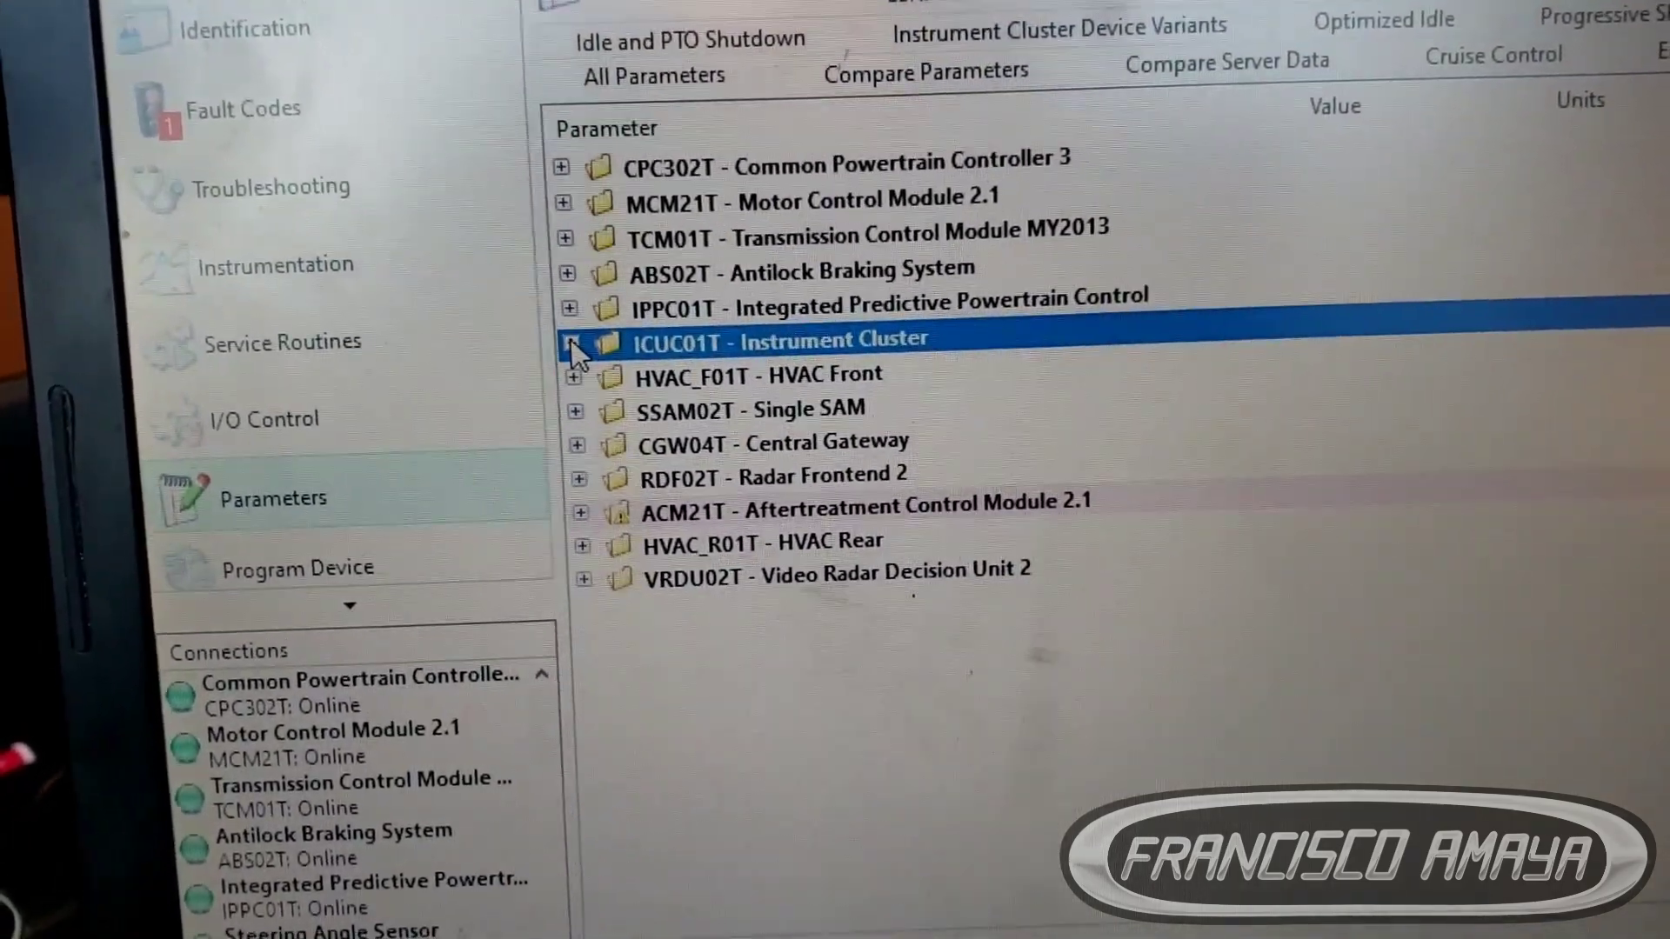
{"action": "left_click", "coordinate": [567, 339]}
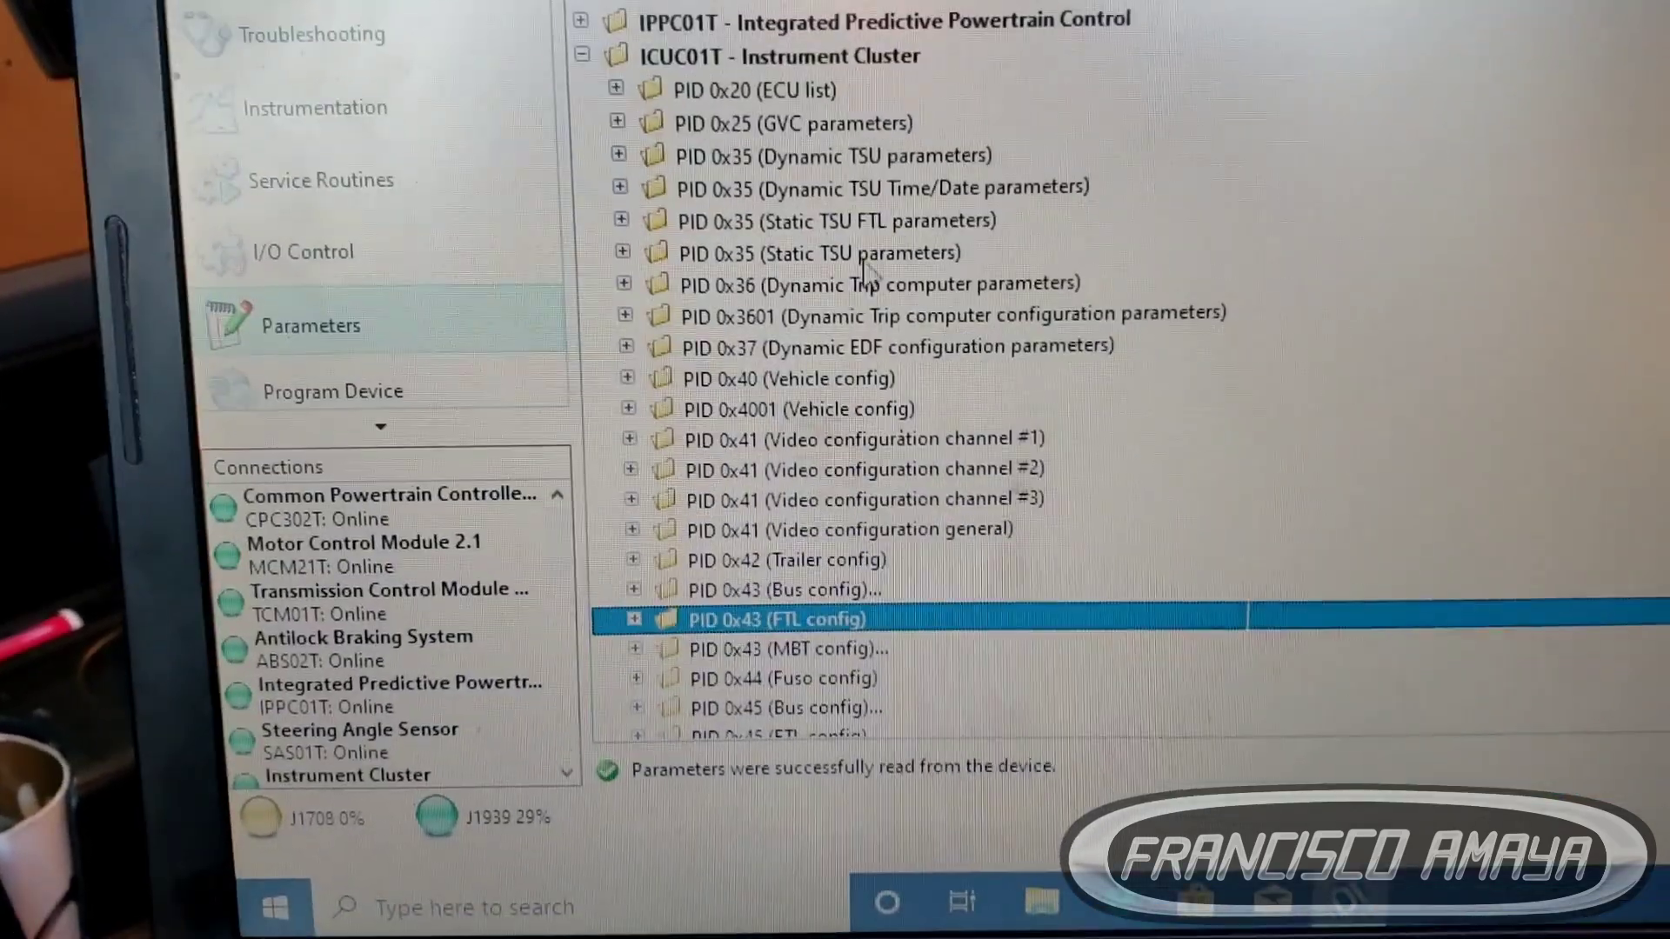
{"action": "scroll", "scroll_direction": "down", "scroll_amount": 3}
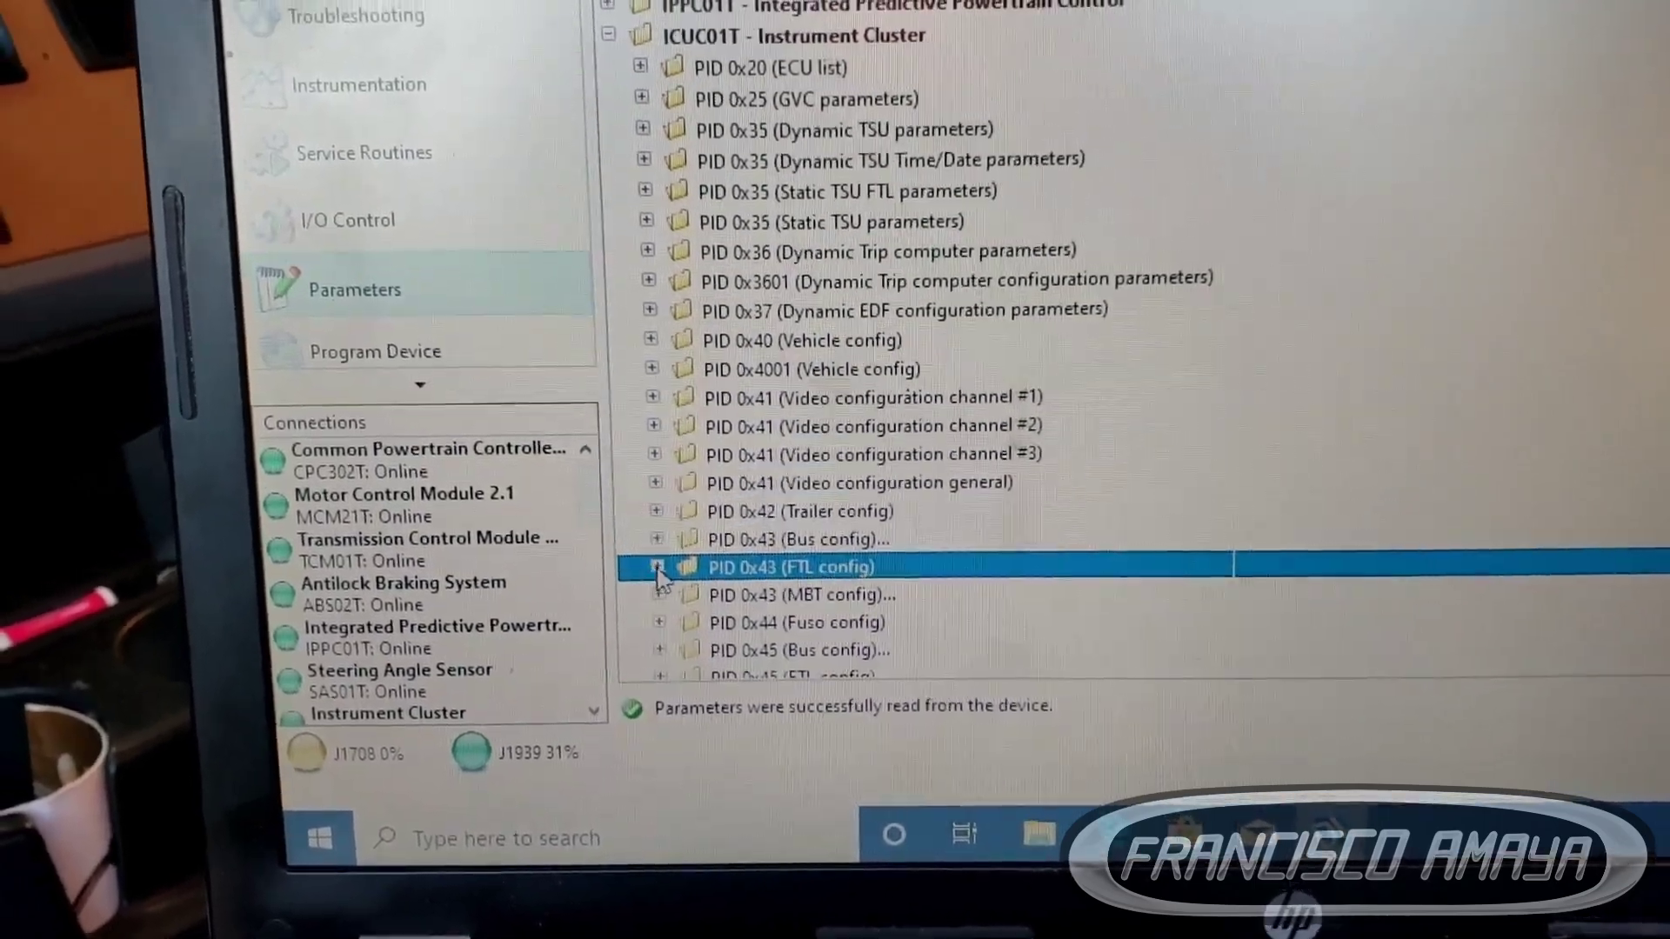
Expand PID 0x43 (FTL config) and bring paramTransOilTemp into view
{"action": "left_click", "coordinate": [656, 566]}
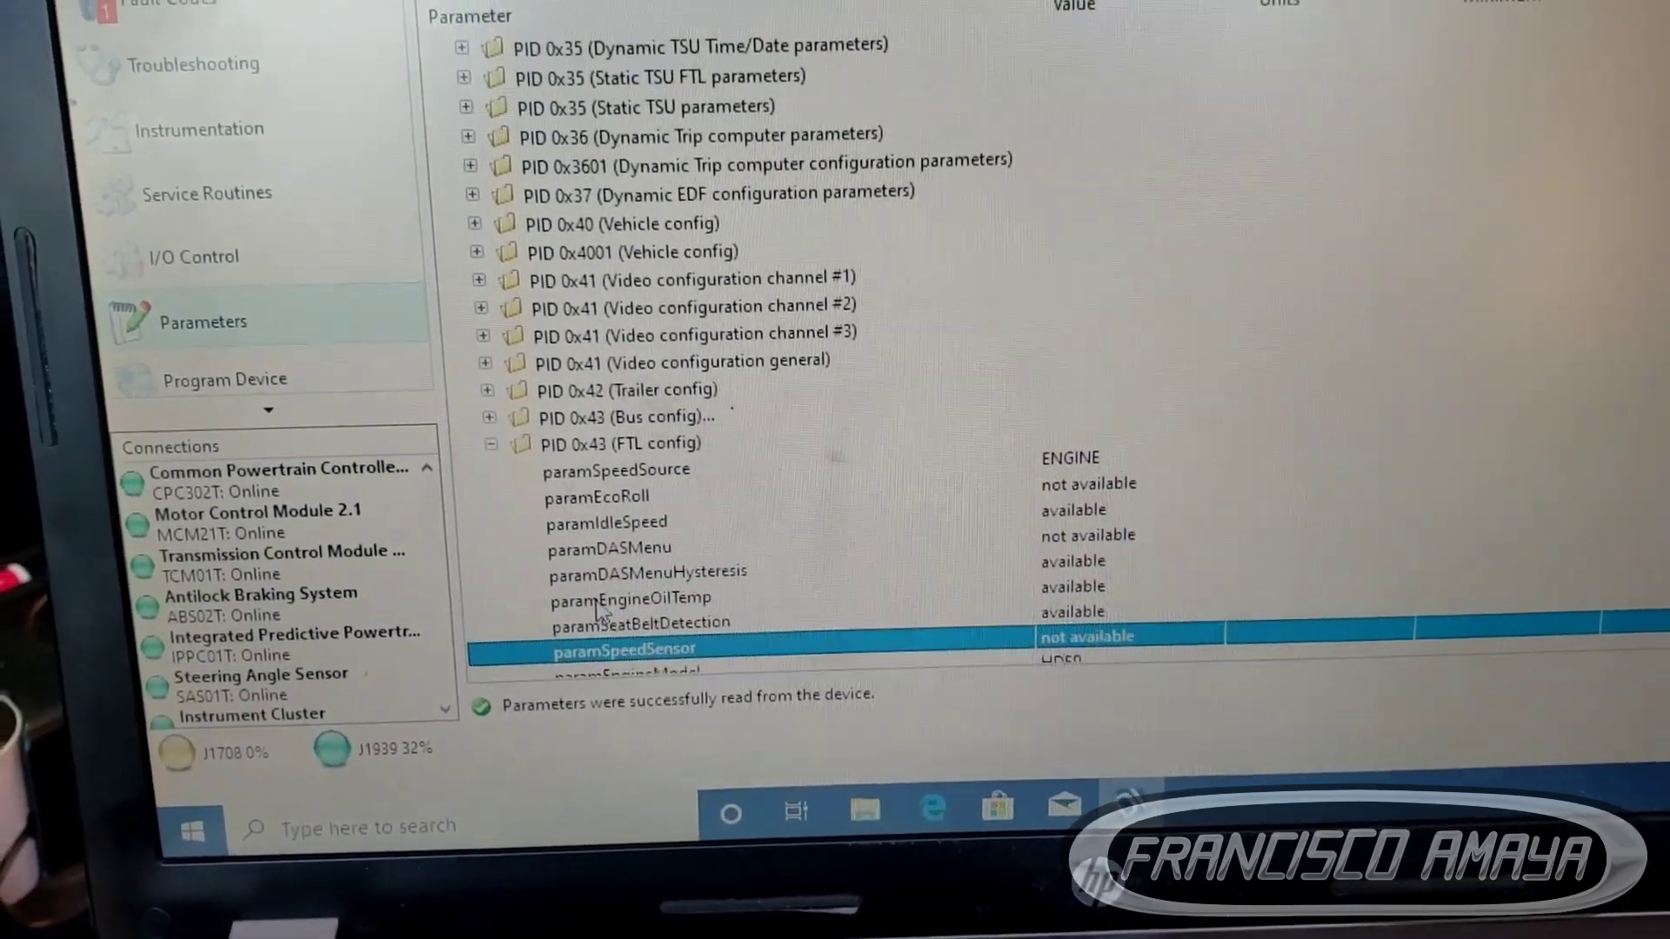
{"action": "scroll", "scroll_direction": "down", "scroll_amount": 3}
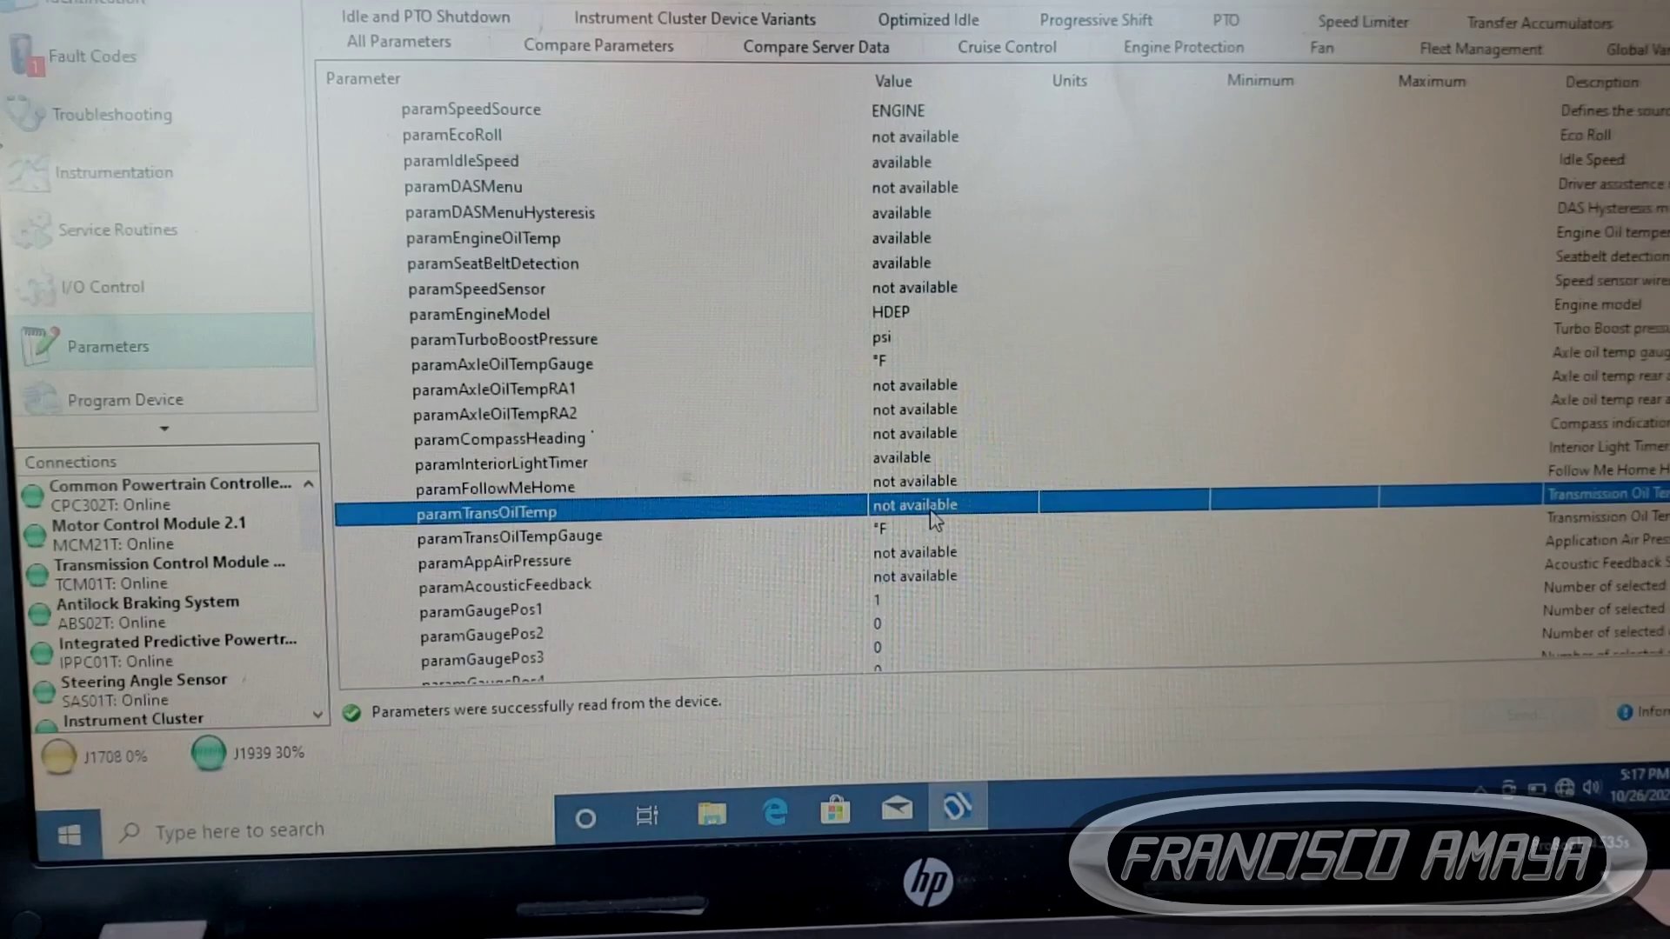
Set paramTransOilTemp to '1 available' and commit it as a pending change
{"action": "left_click", "coordinate": [932, 504]}
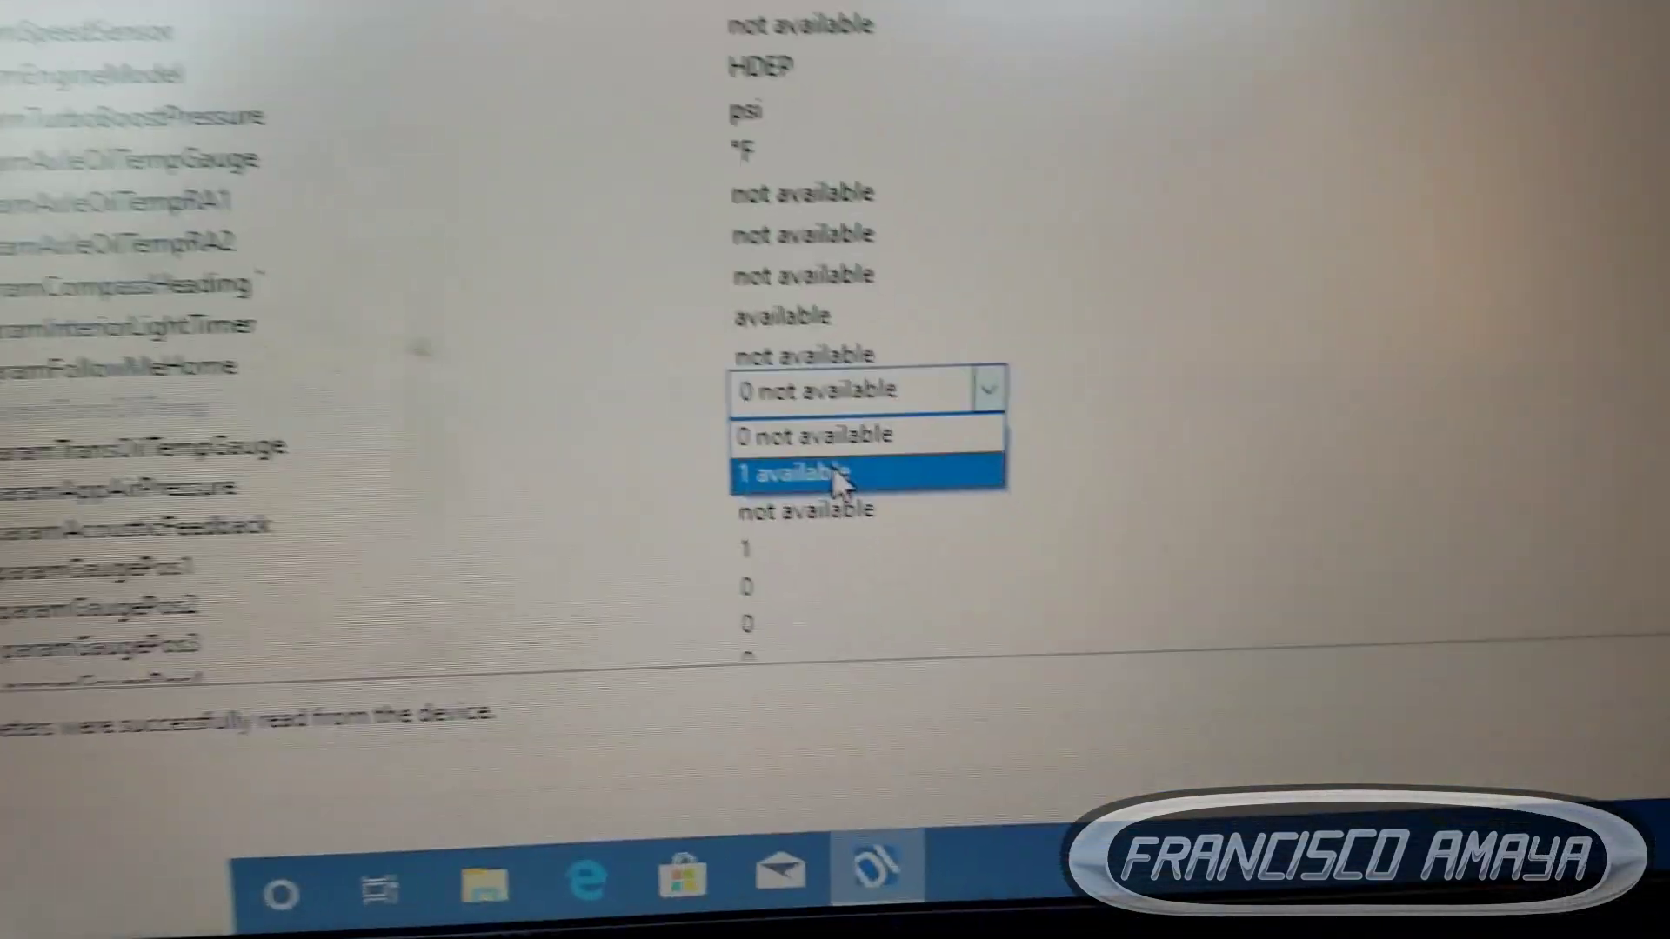
{"action": "left_click", "coordinate": [809, 471]}
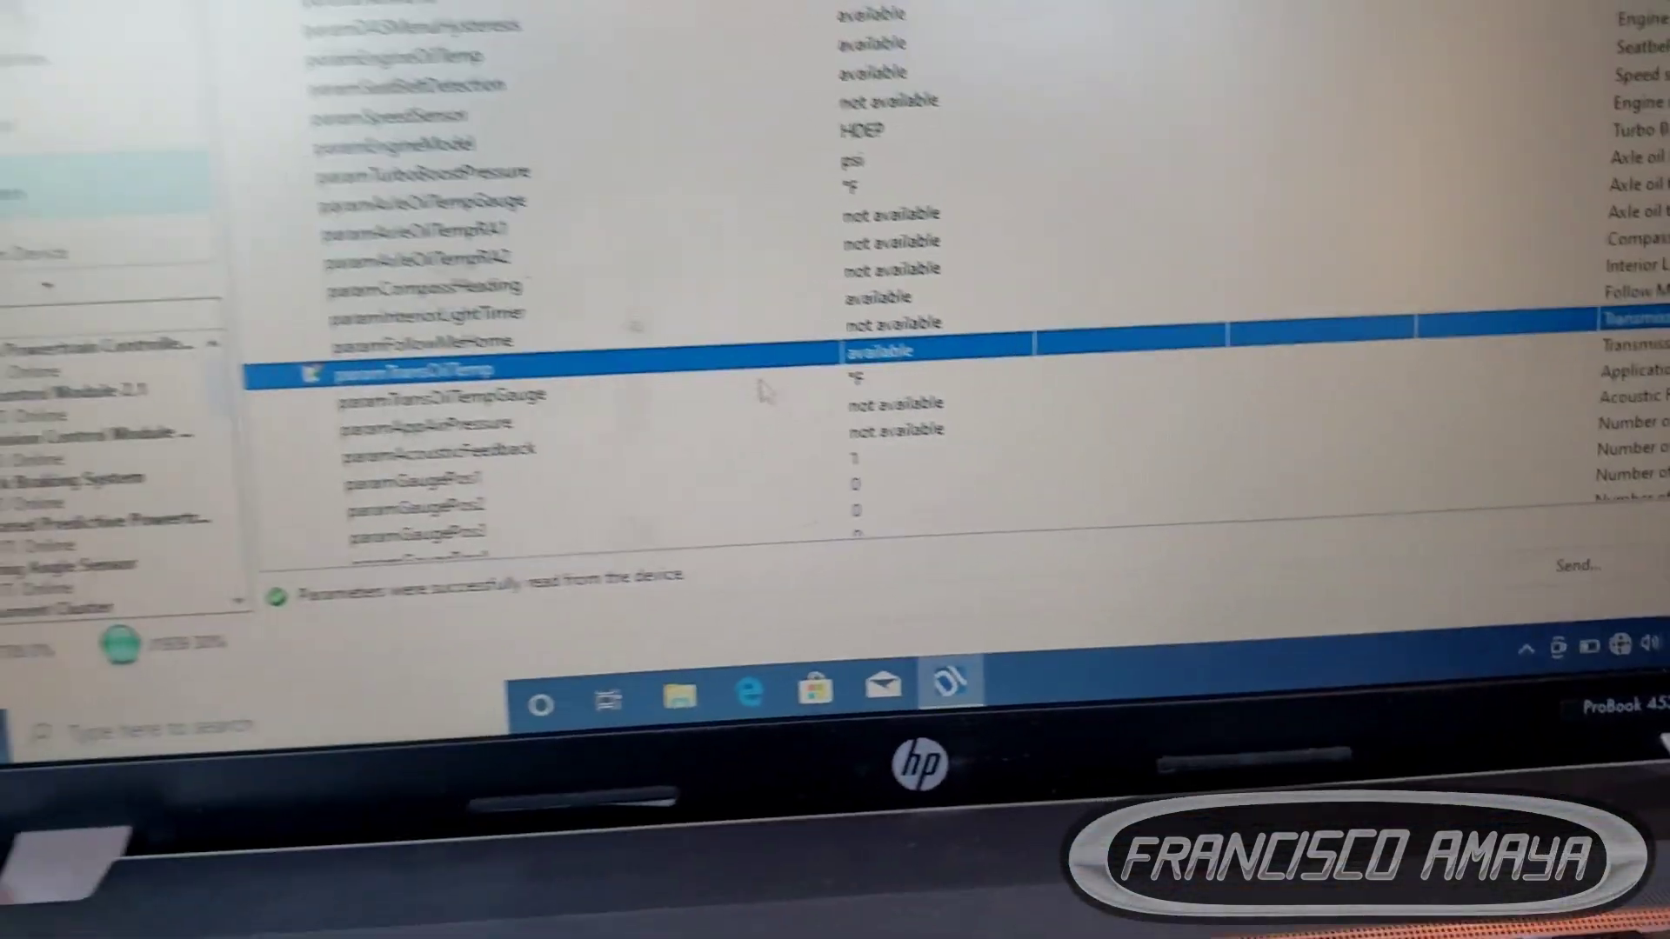
{"action": "left_click", "coordinate": [480, 414]}
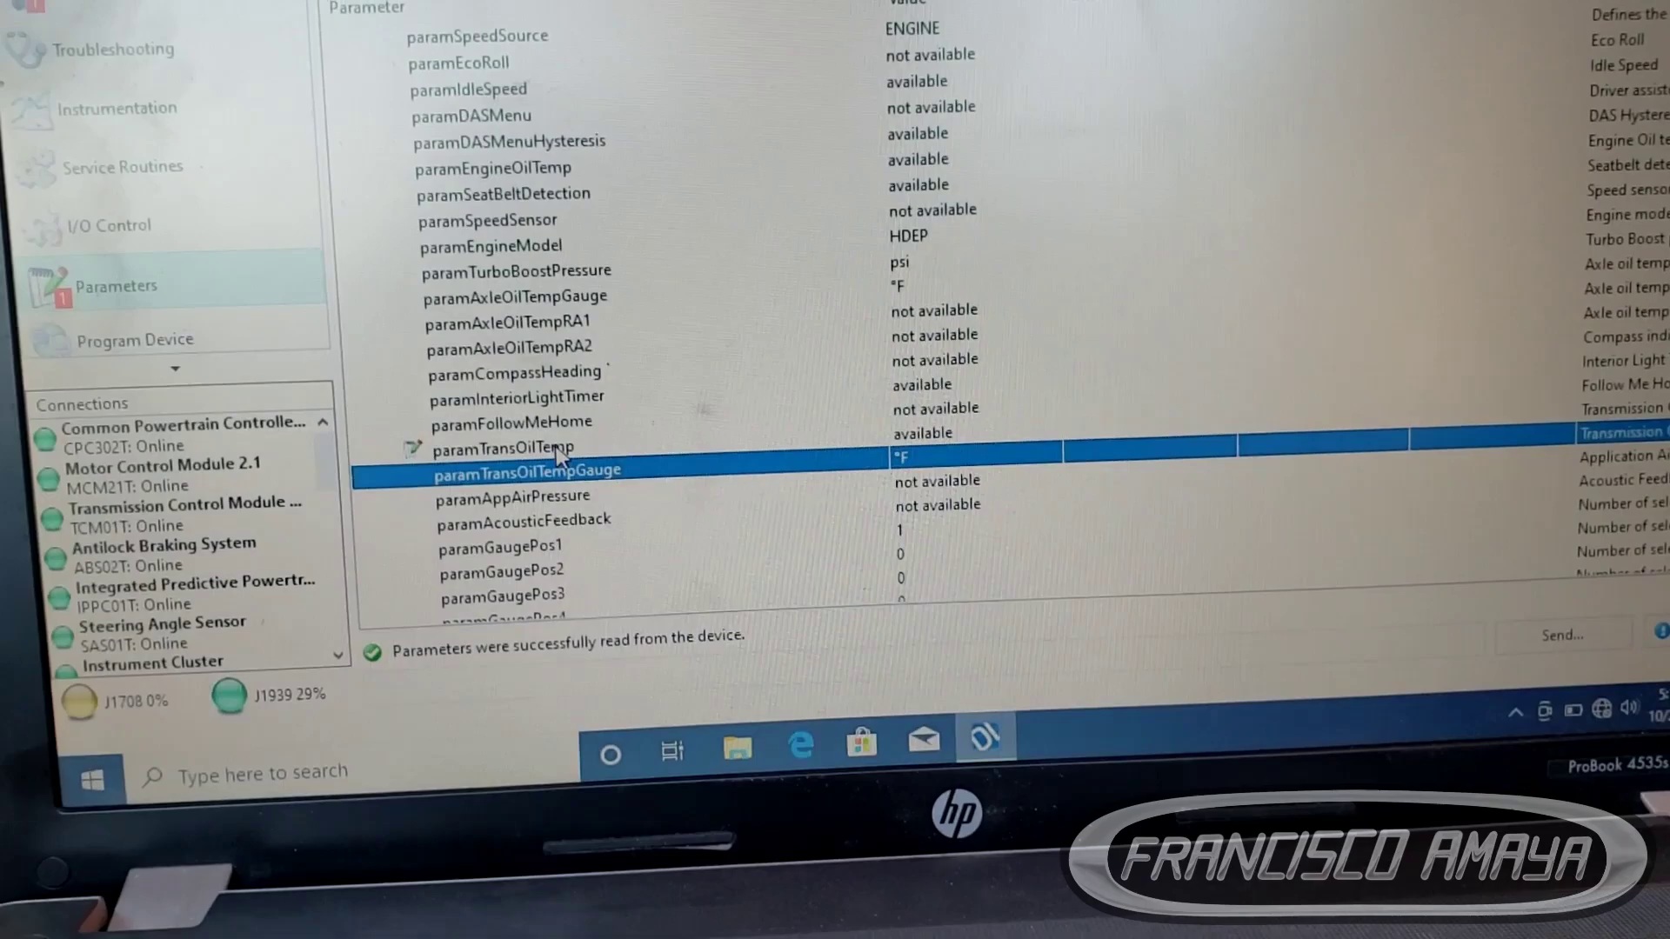
{"action": "left_click", "coordinate": [480, 450]}
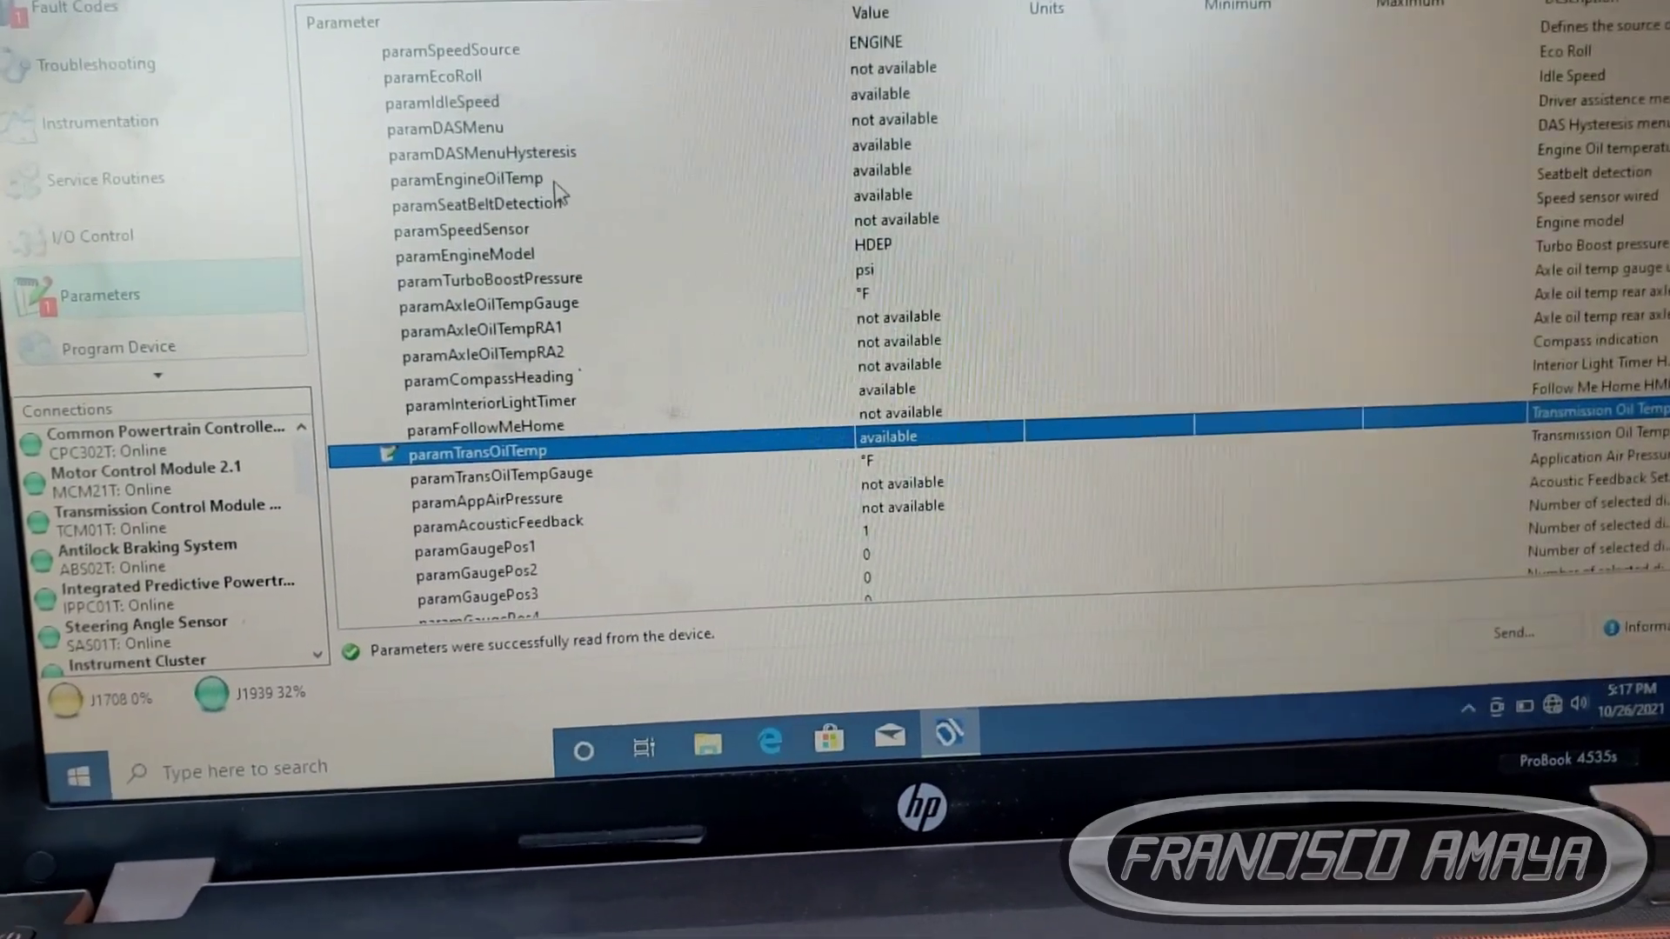
{"action": "left_click", "coordinate": [466, 177]}
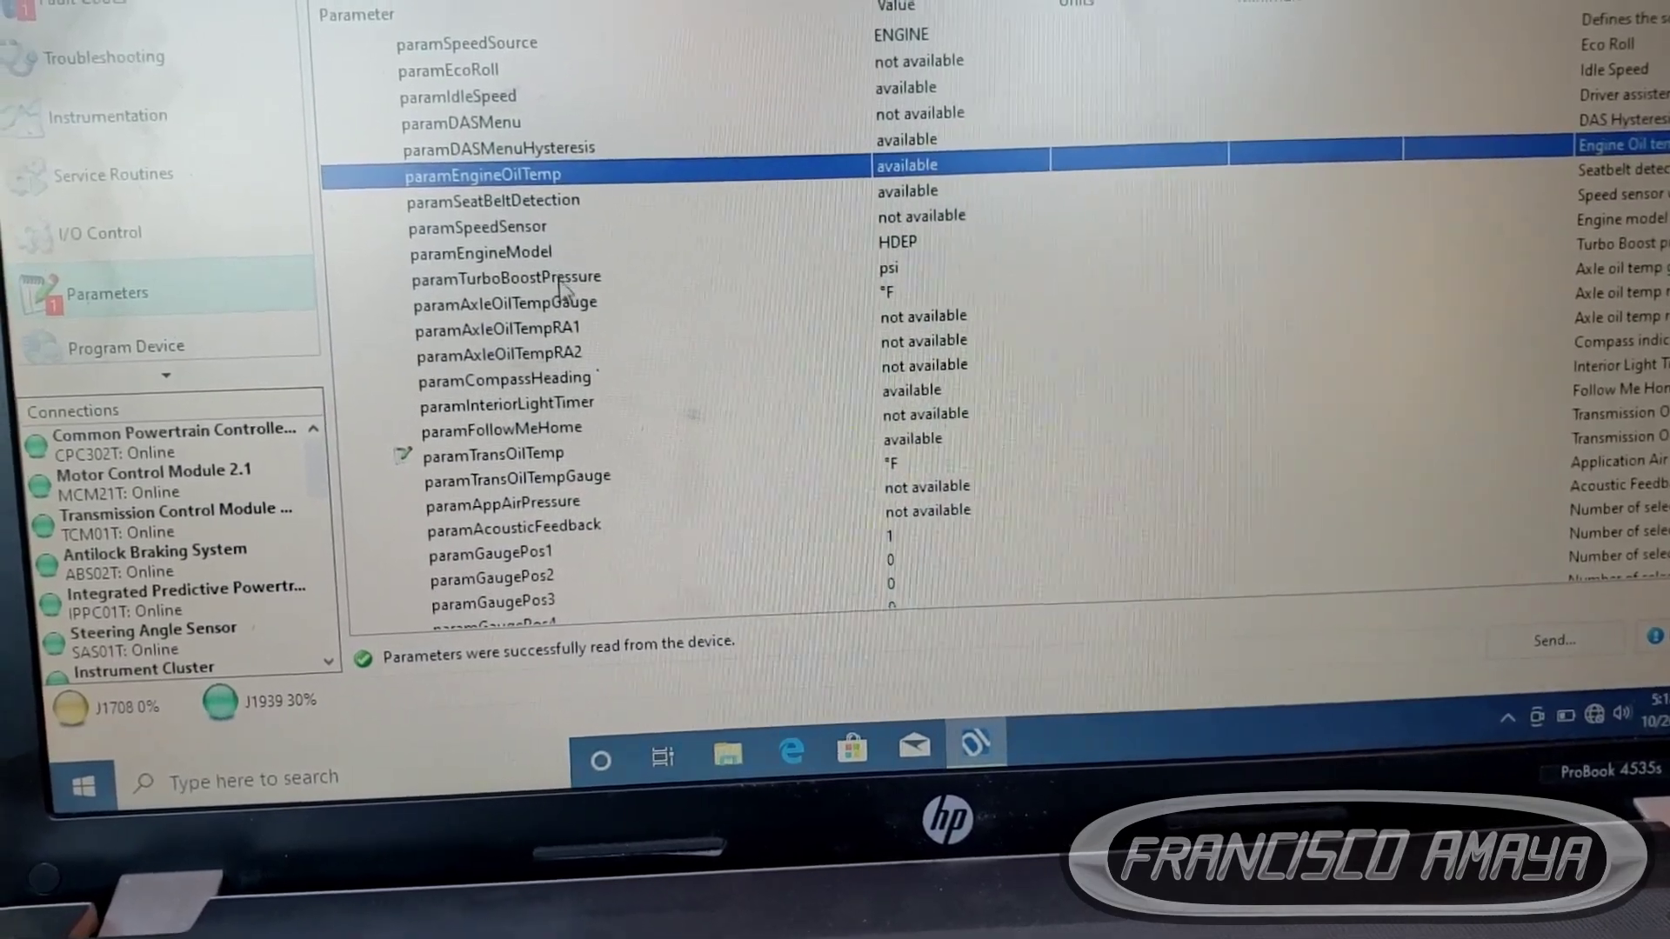
{"action": "left_click", "coordinate": [506, 289]}
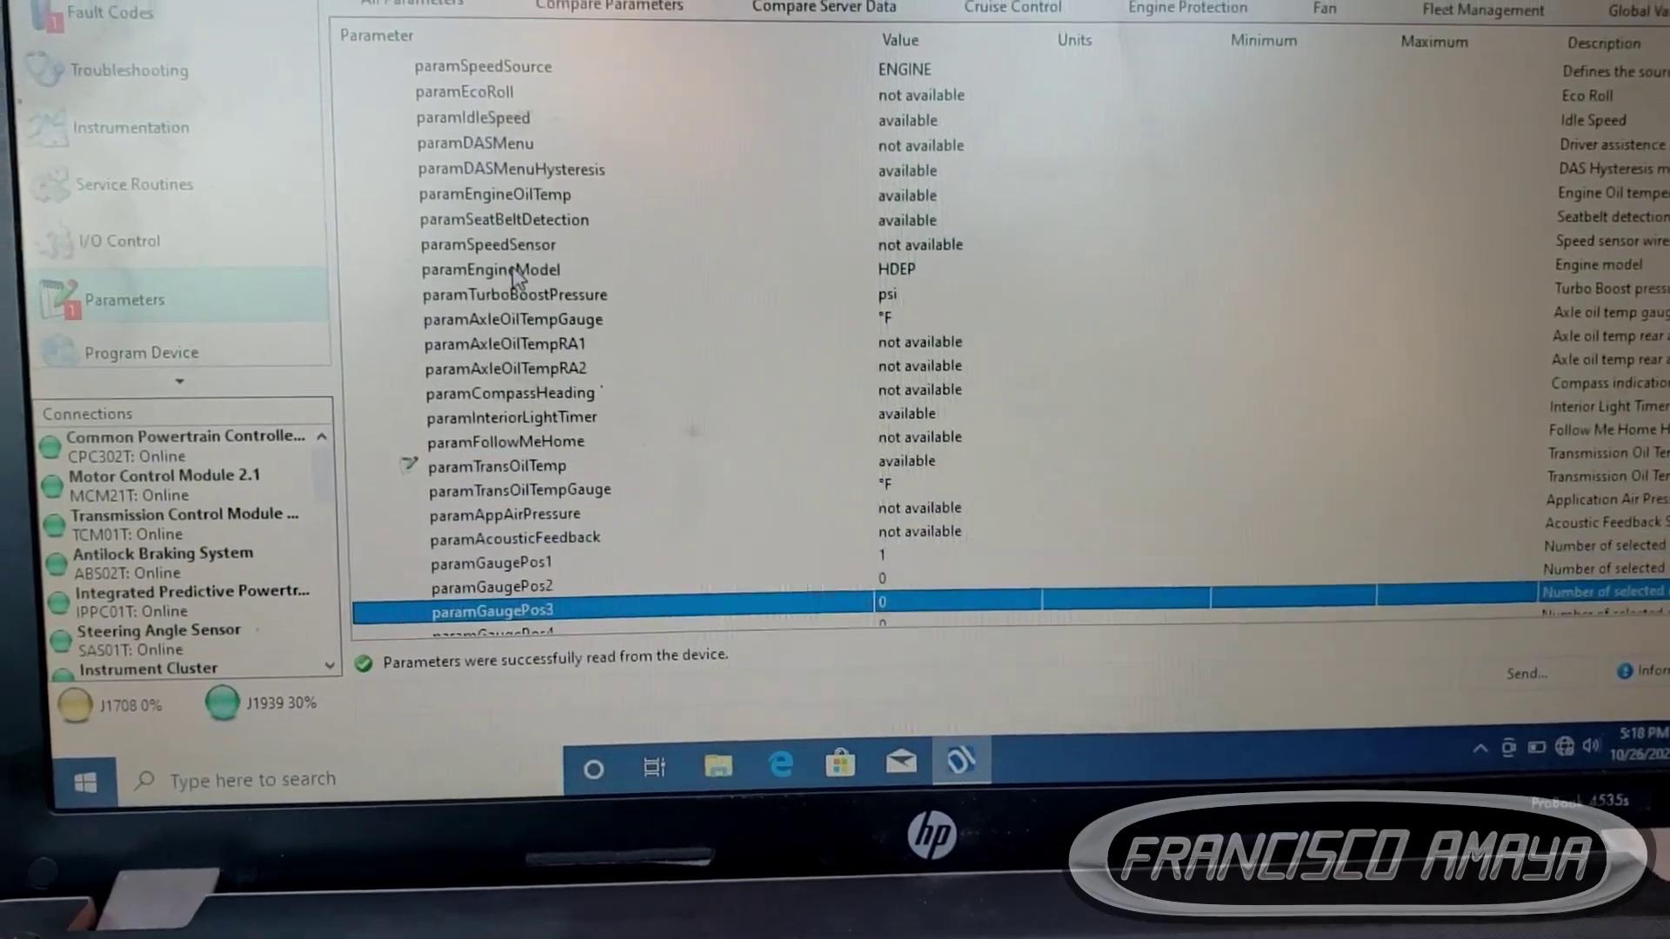
Set paramTurboBoostPressureHMI to '1 available' as a second pending change
{"action": "scroll", "scroll_direction": "down", "scroll_amount": 3}
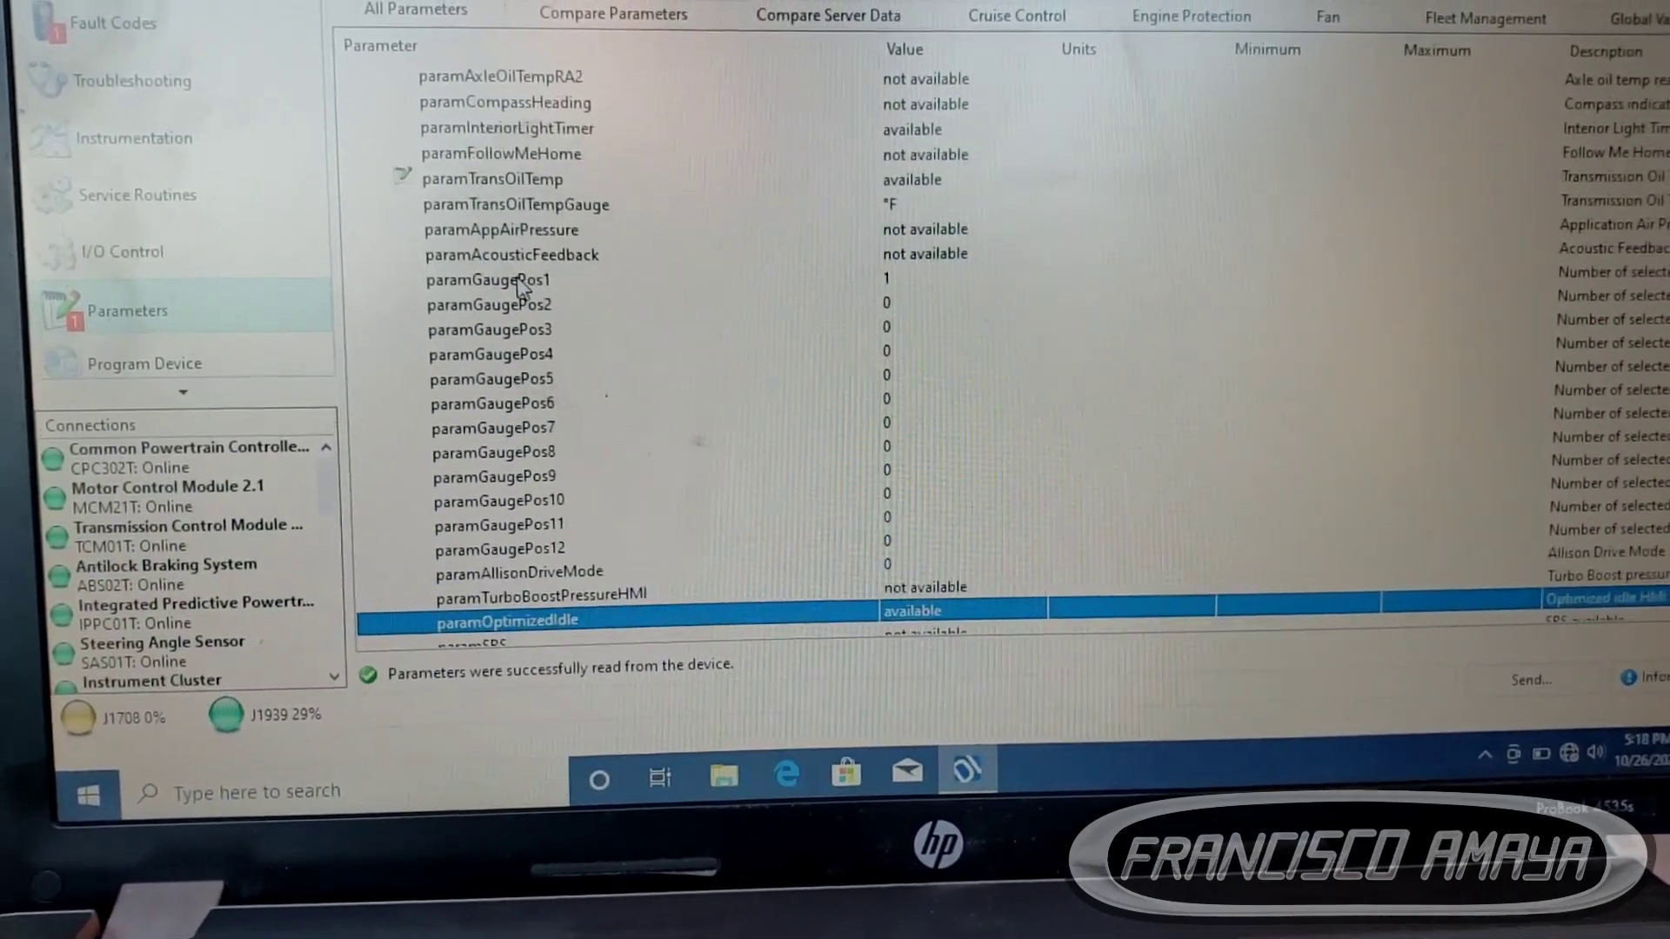
{"action": "scroll", "scroll_direction": "down", "scroll_amount": 3}
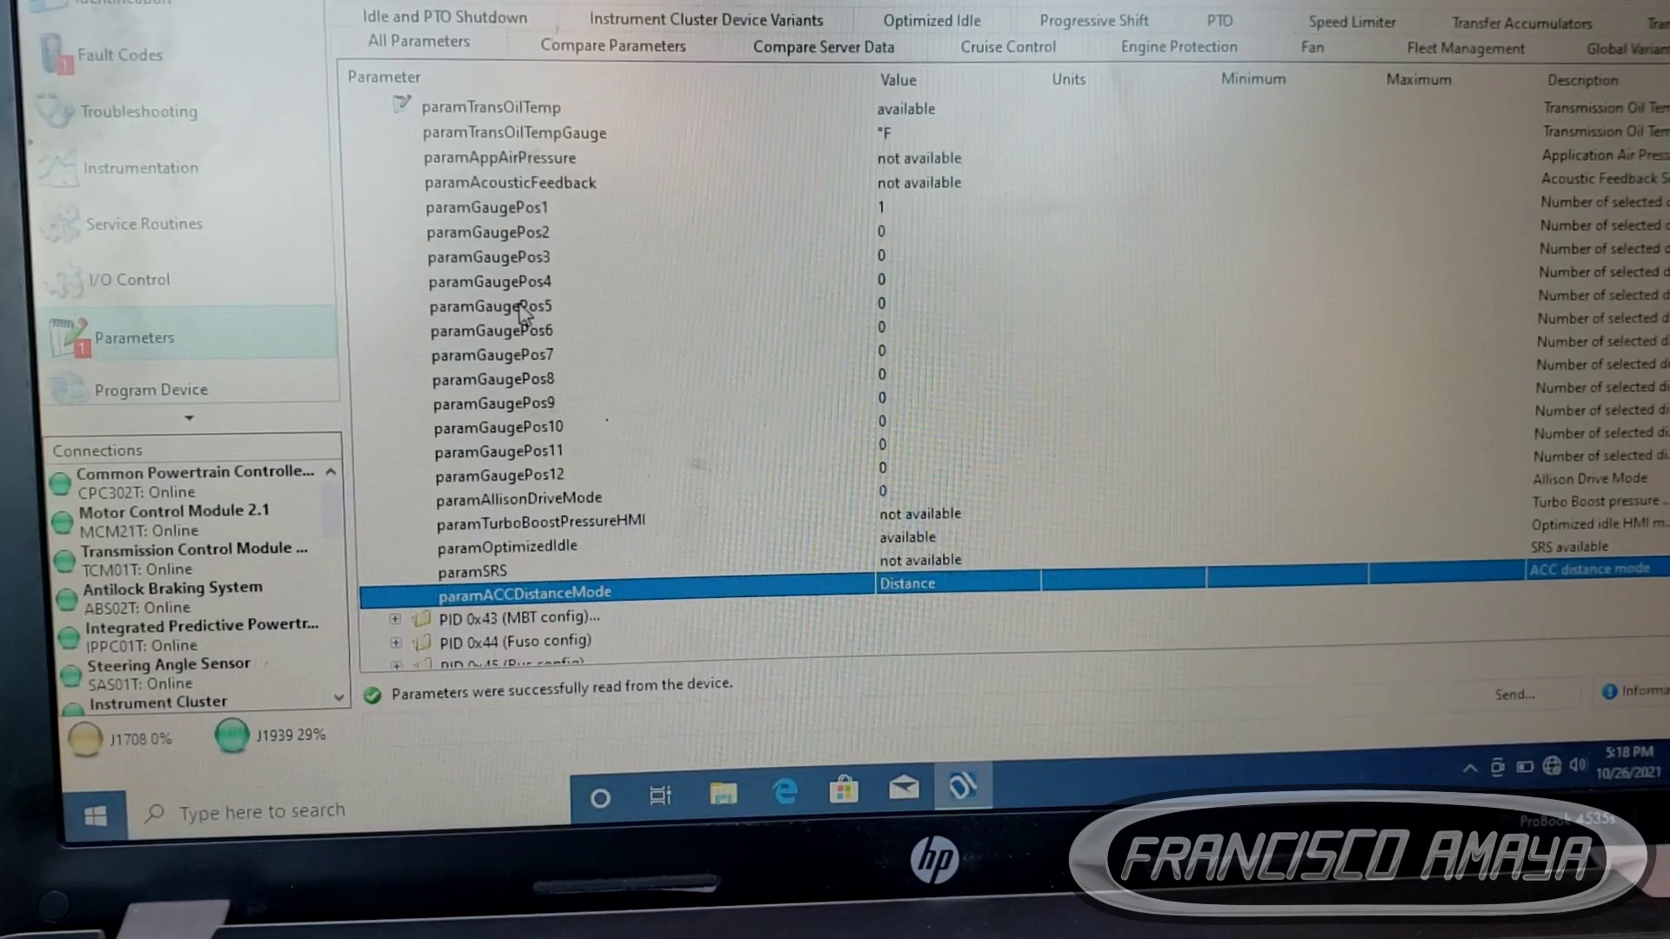
{"action": "left_click", "coordinate": [541, 524]}
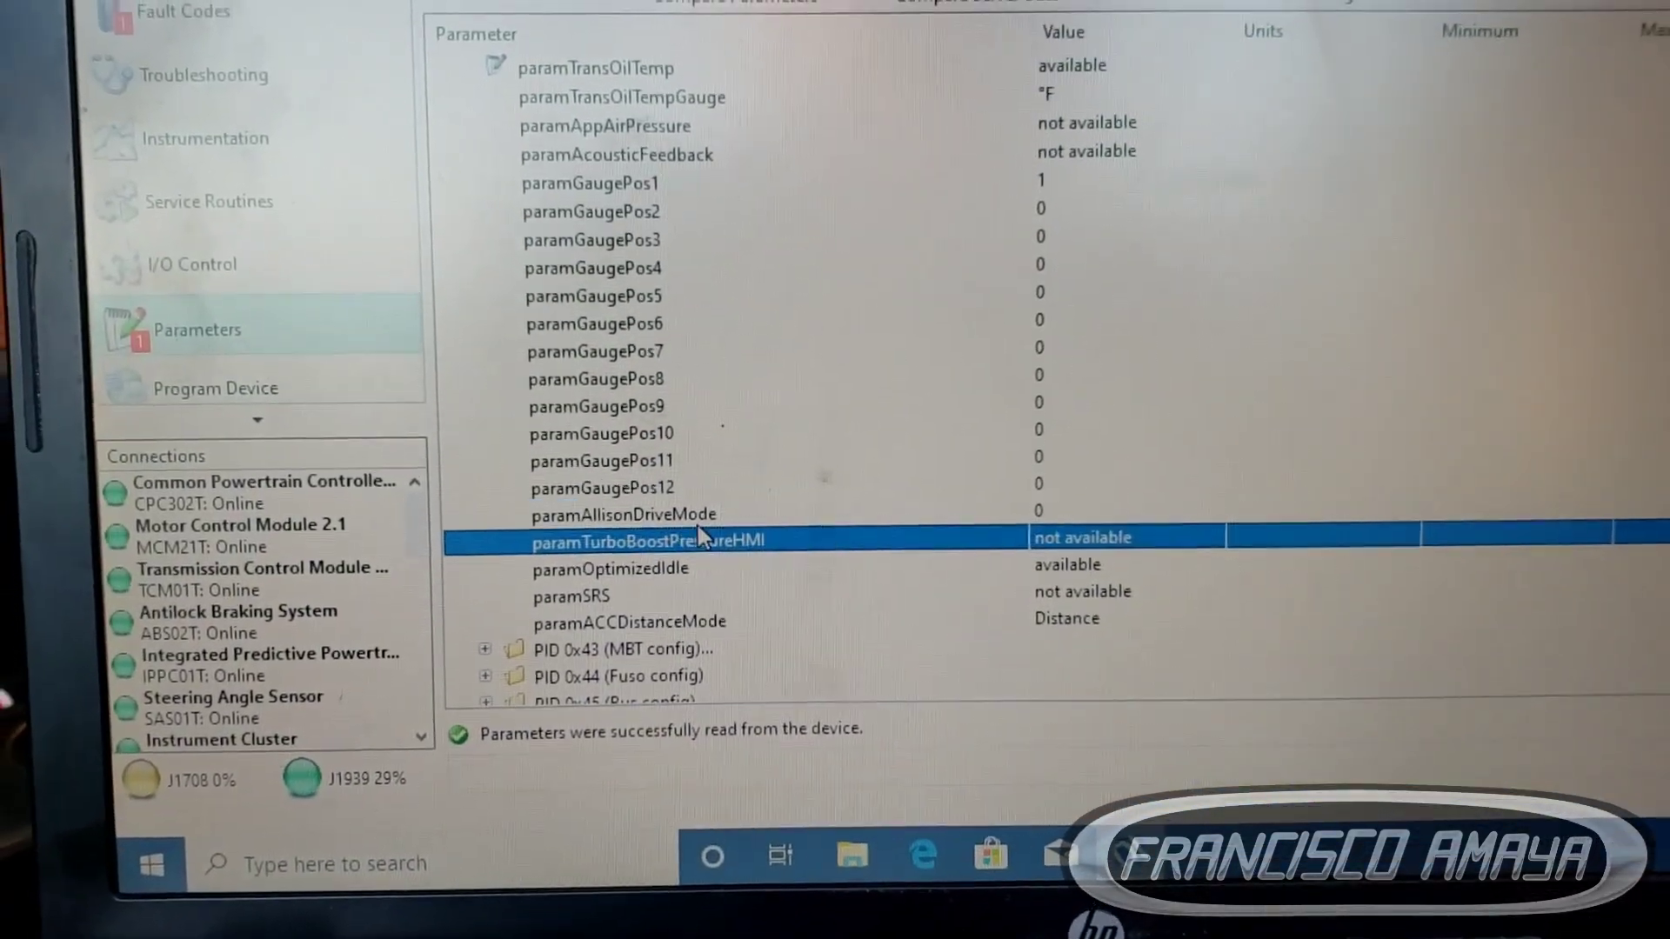
{"action": "left_click", "coordinate": [1080, 538]}
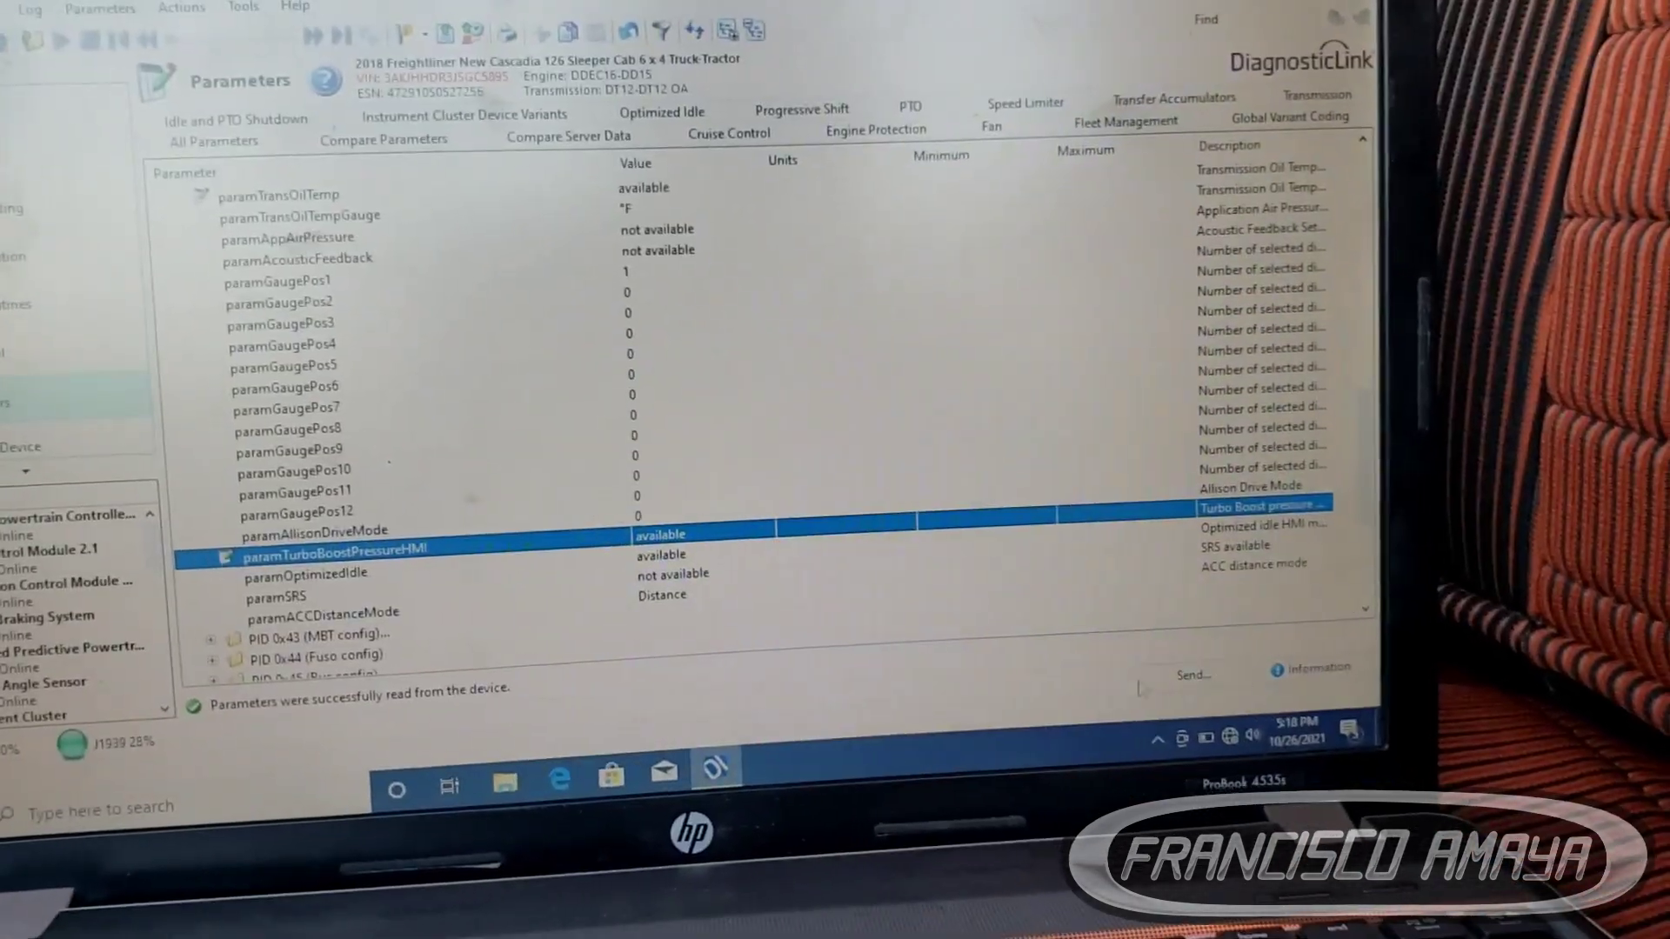
Send the transmission oil temp and turbo boost pressure changes to the cluster and confirm
{"action": "left_click", "coordinate": [1190, 675]}
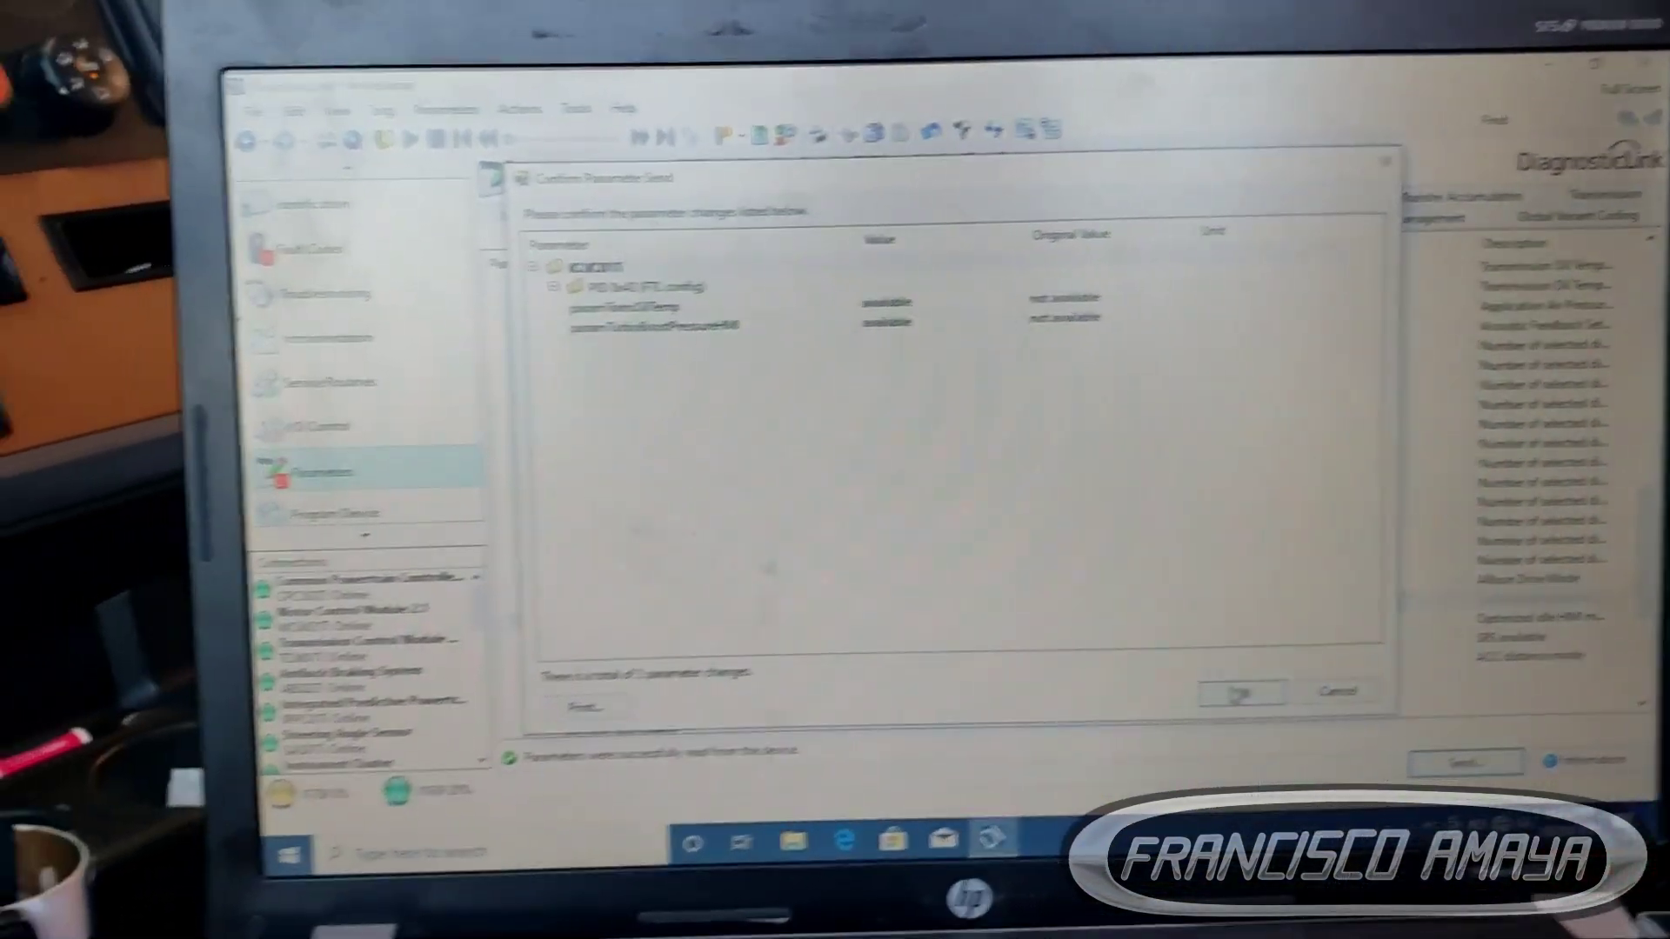
{"action": "left_click", "coordinate": [1238, 692]}
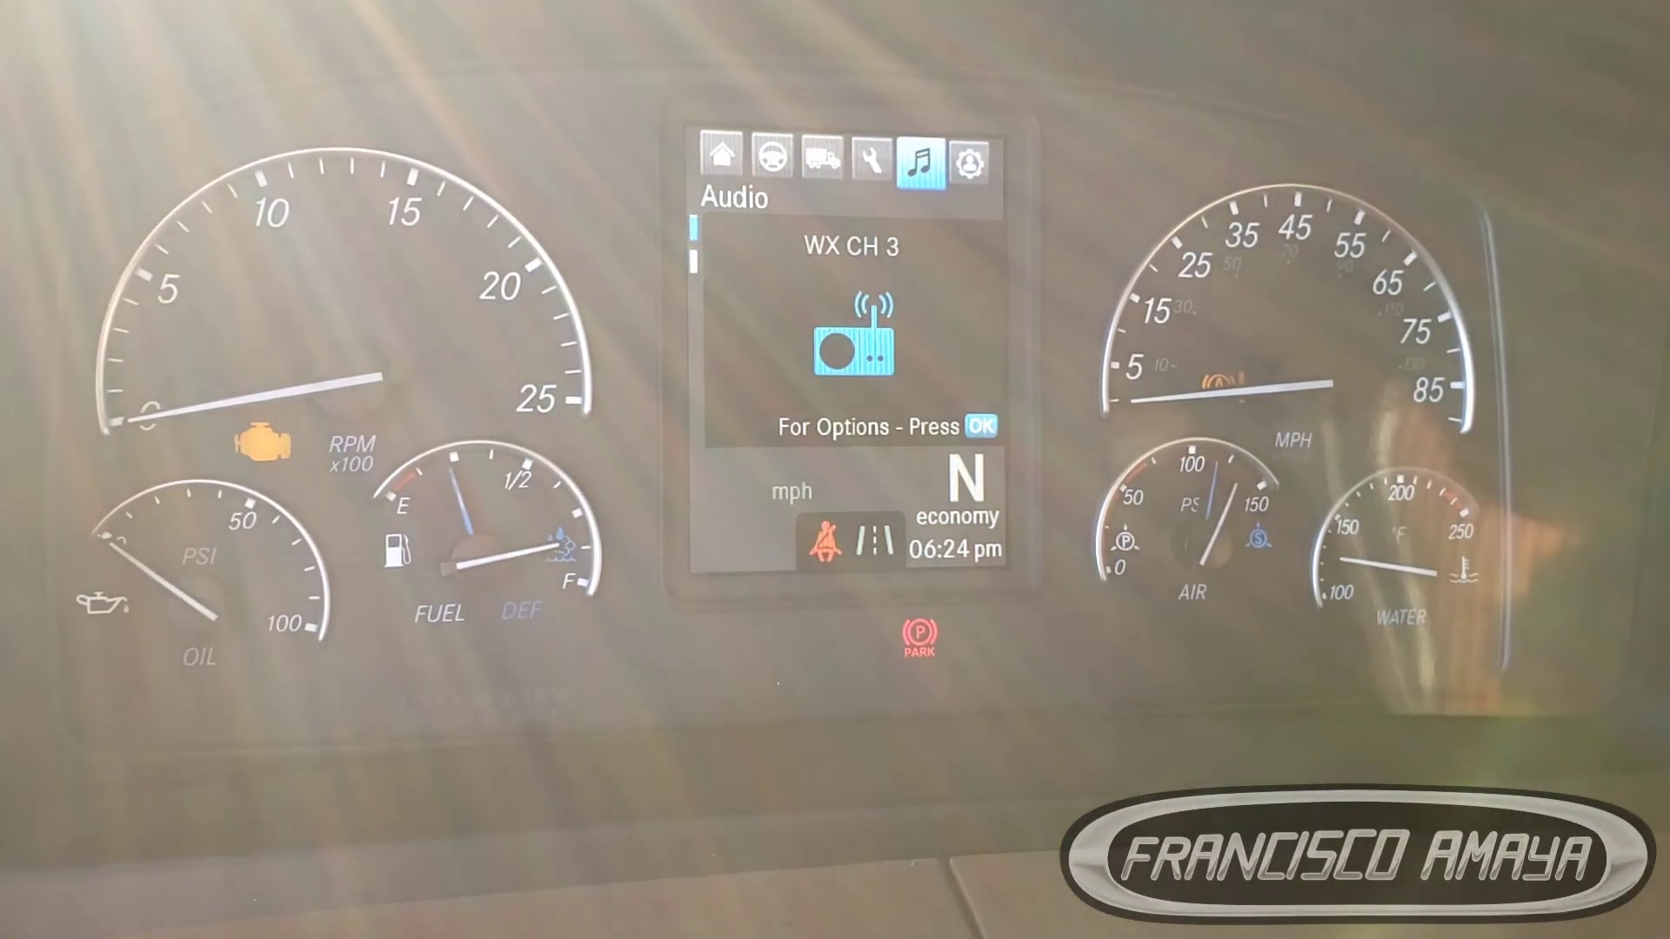
Move the cluster display from the Audio screen to the Settings menu
{"action": "left_click", "coordinate": [967, 158]}
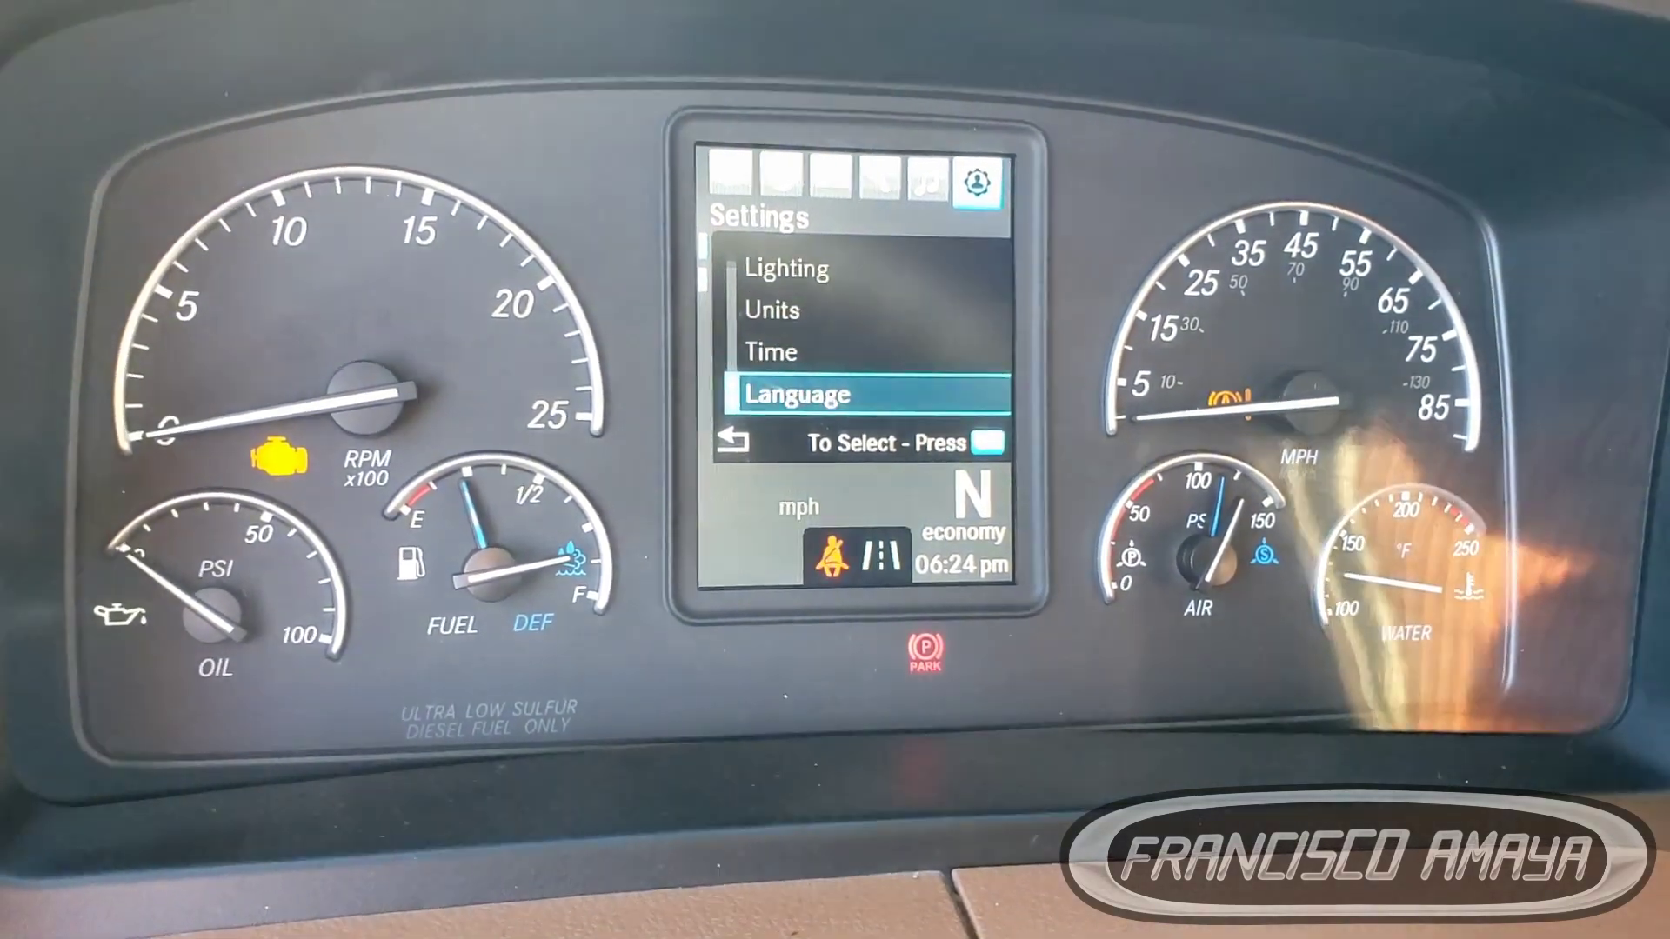